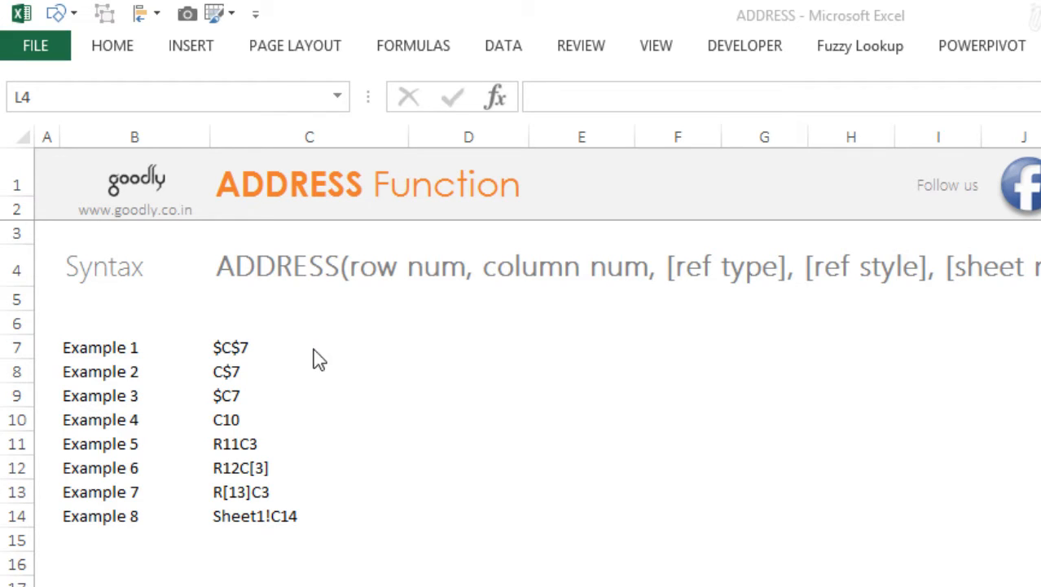
Enter =ADDRESS(7,3) in D7 so Example 1 returns the absolute reference $C$7.
click(463, 345)
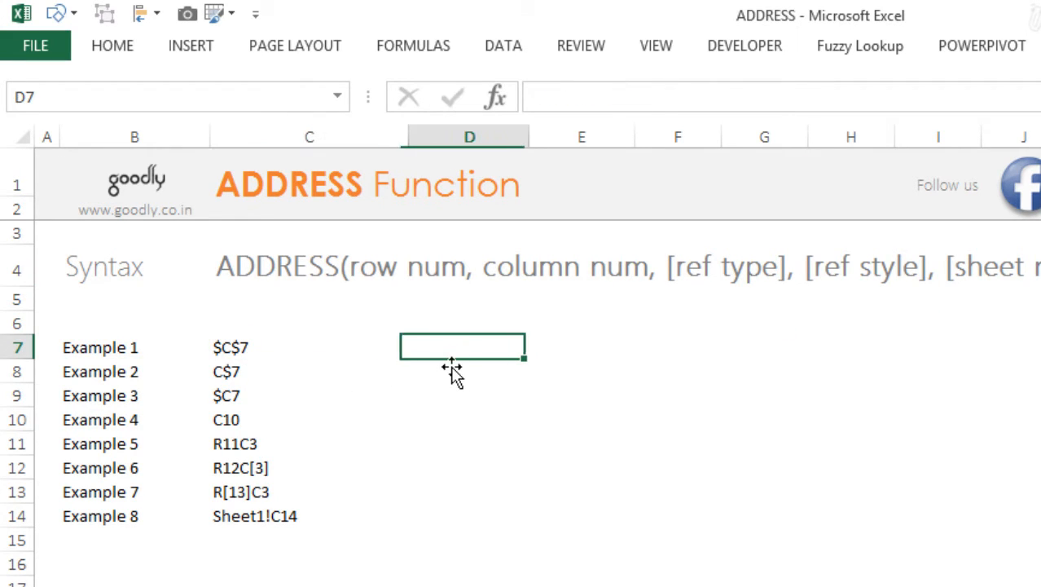
text(=add)
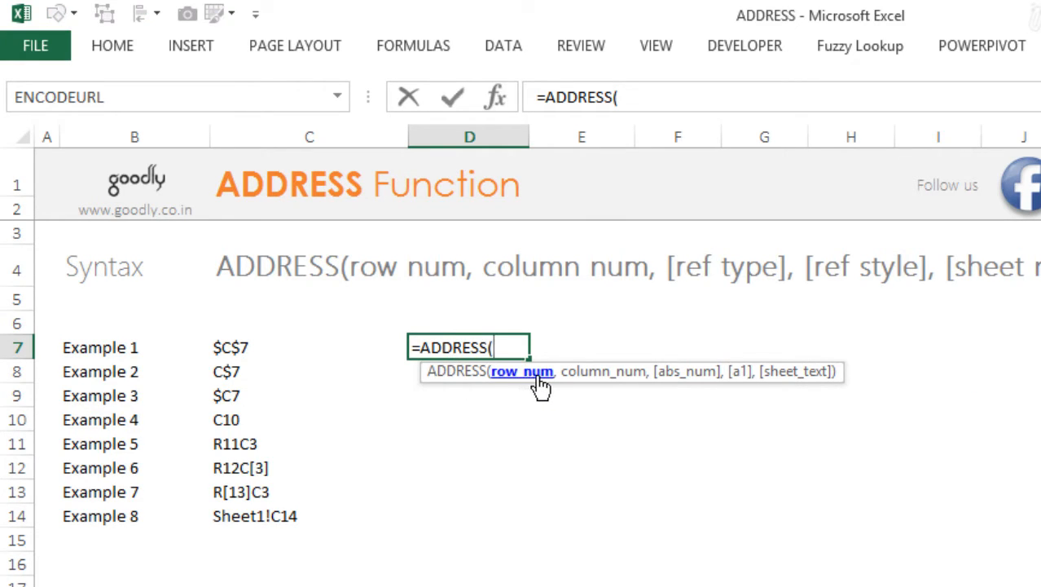
mouse_move(554, 422)
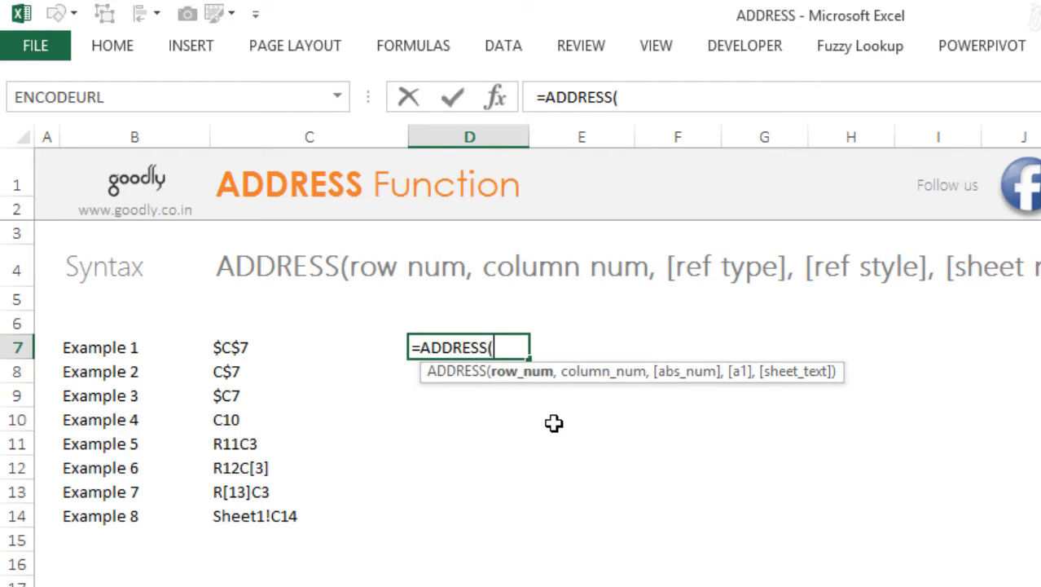
text(7,)
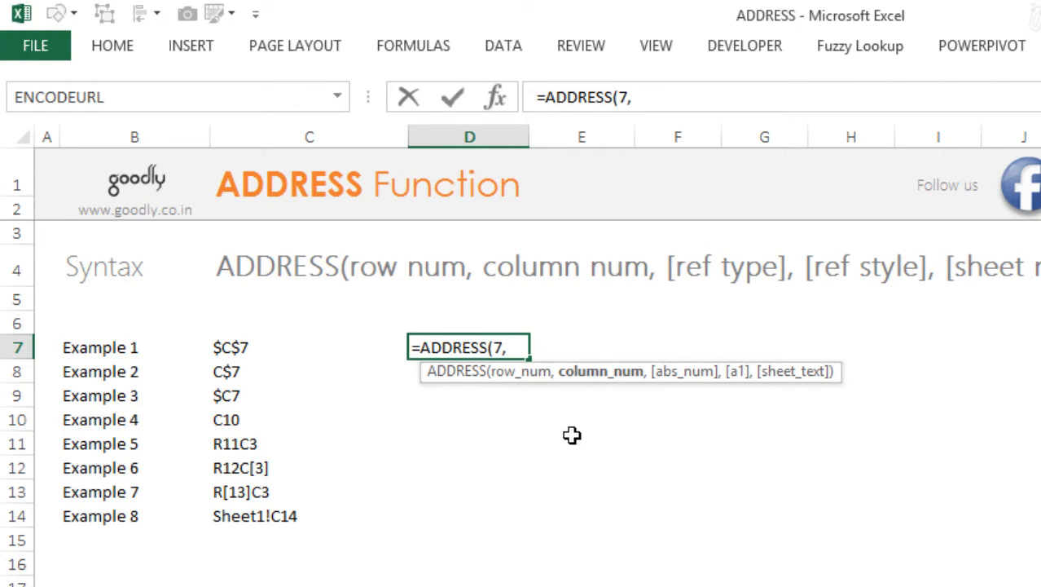
mouse_move(660, 492)
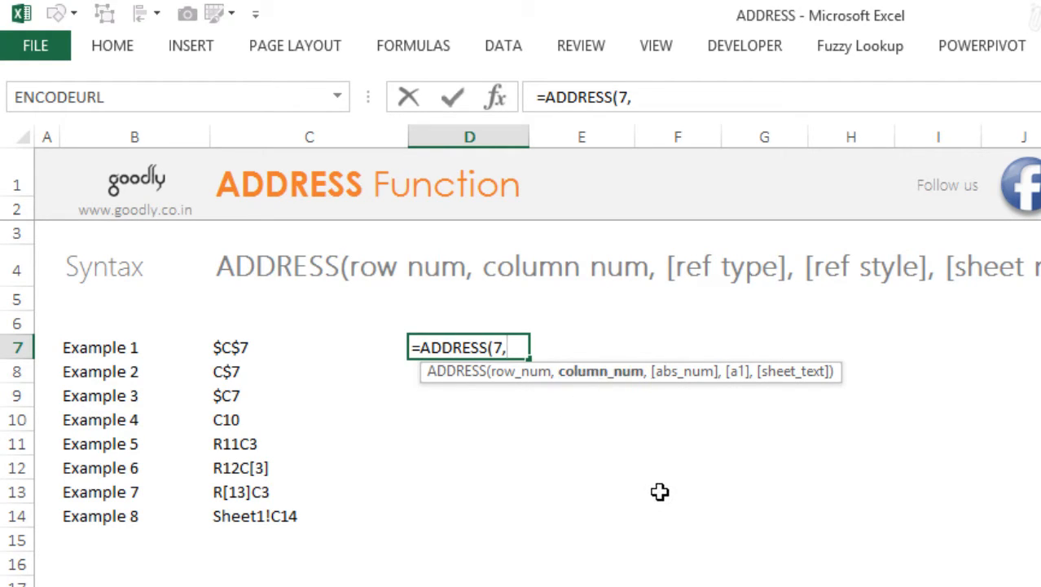
text(3)
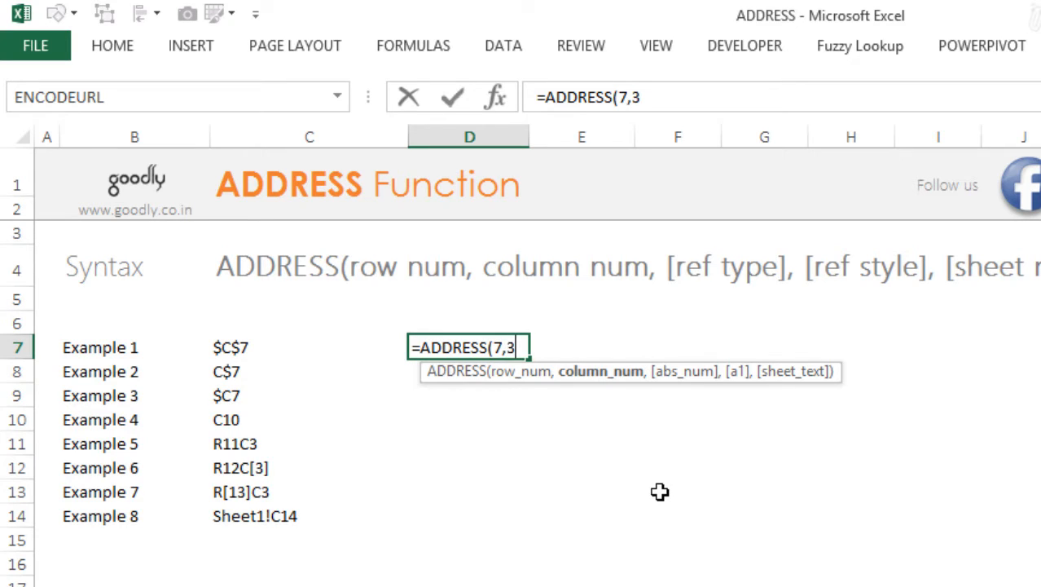
mouse_move(691, 396)
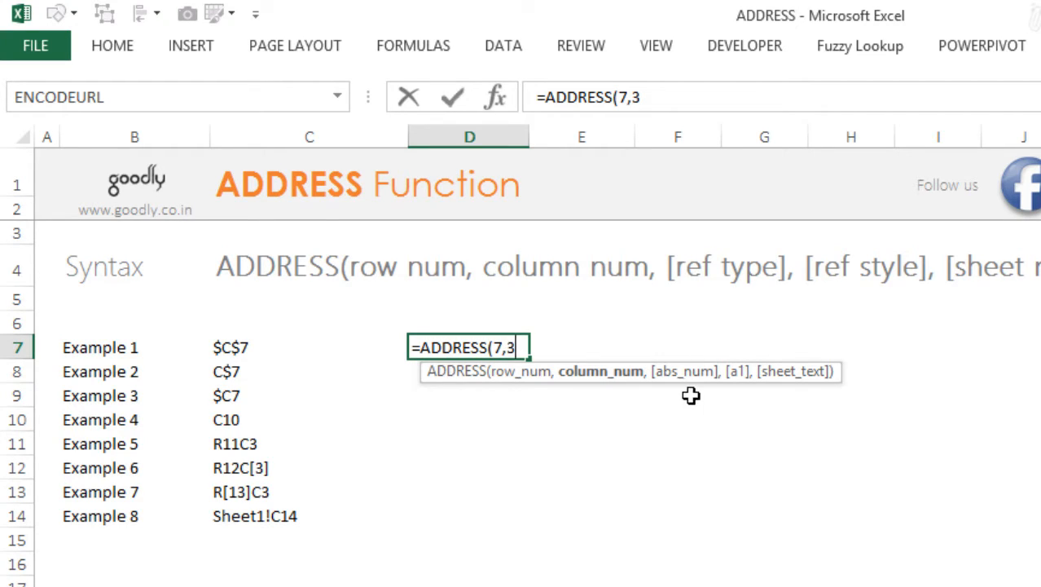
mouse_move(825, 404)
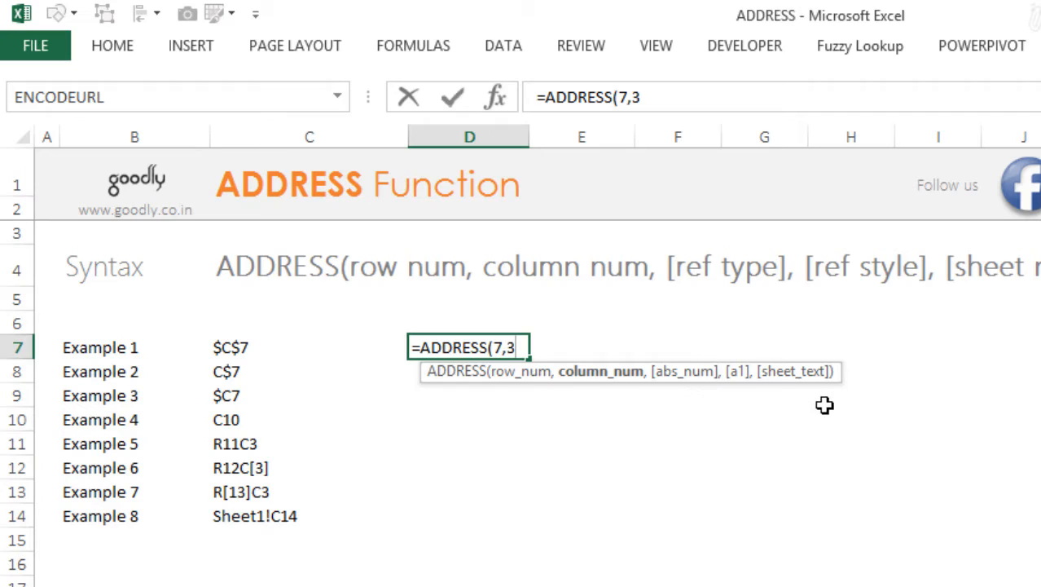
text())
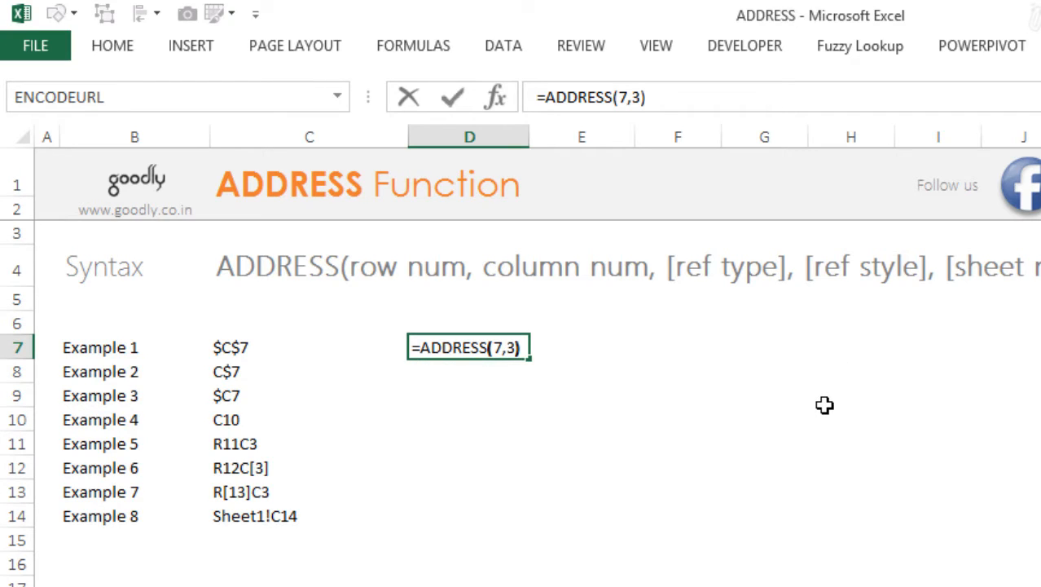
mouse_move(535, 440)
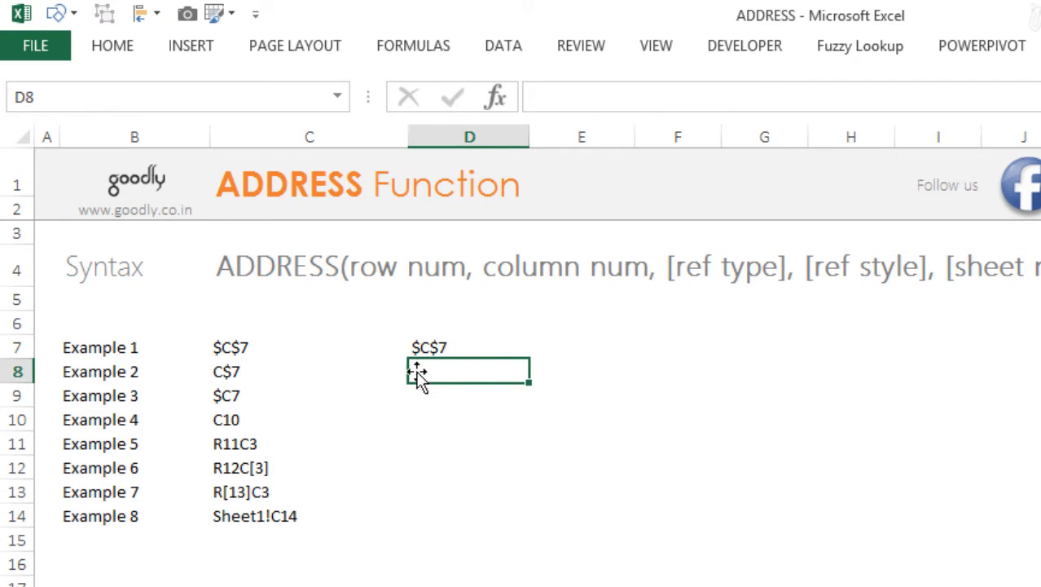
mouse_move(416, 365)
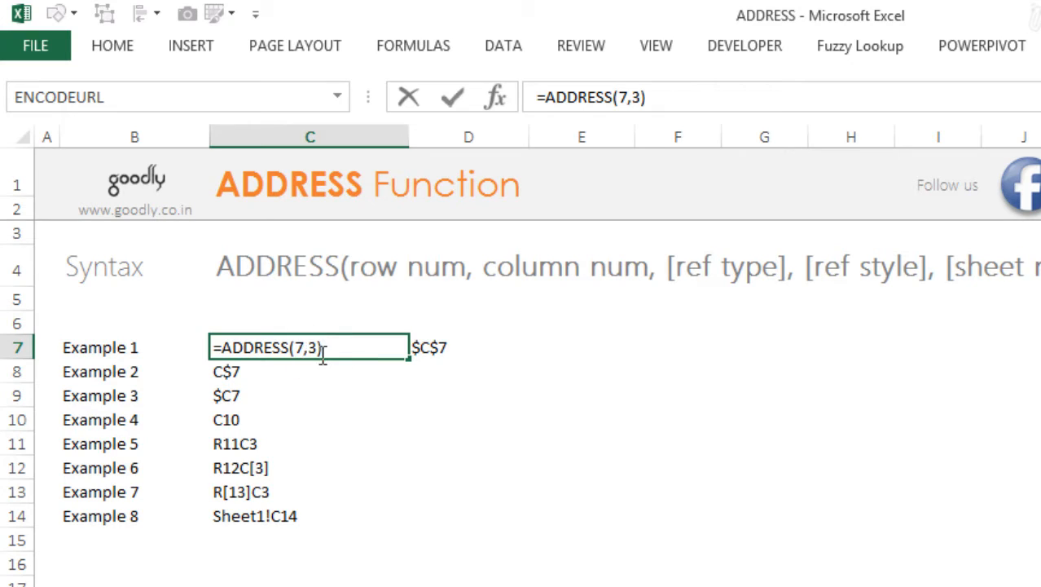
Commit =ADDRESS(7,3) in C7, showing $C$7 for Example 1.
key(Return)
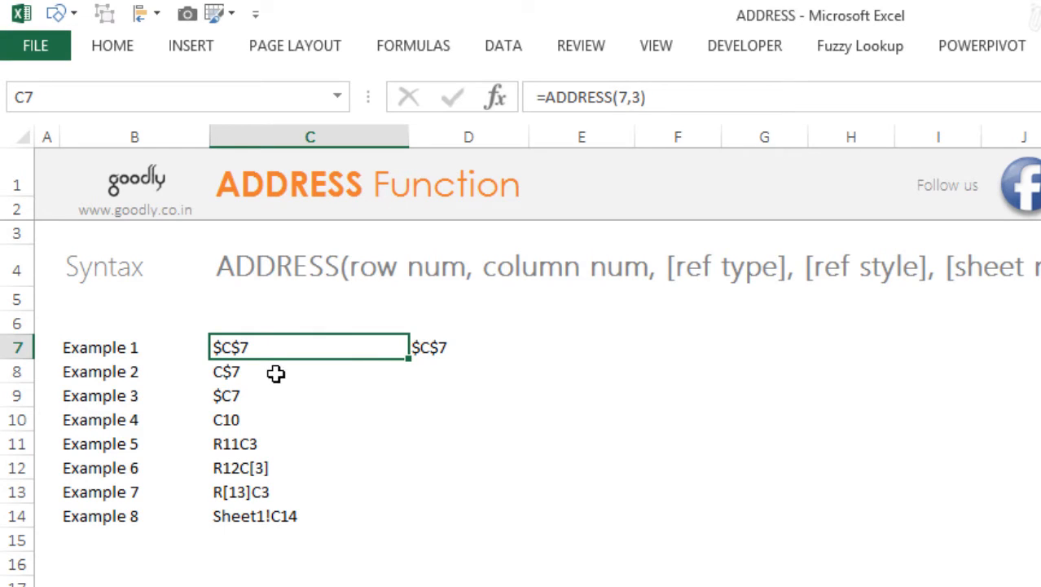
mouse_move(228, 334)
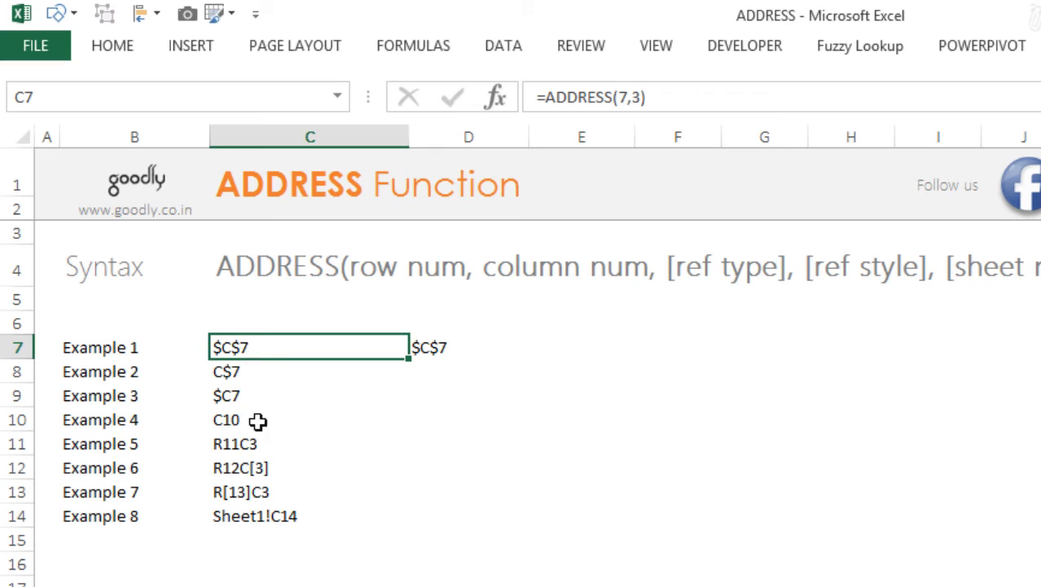
mouse_move(232, 397)
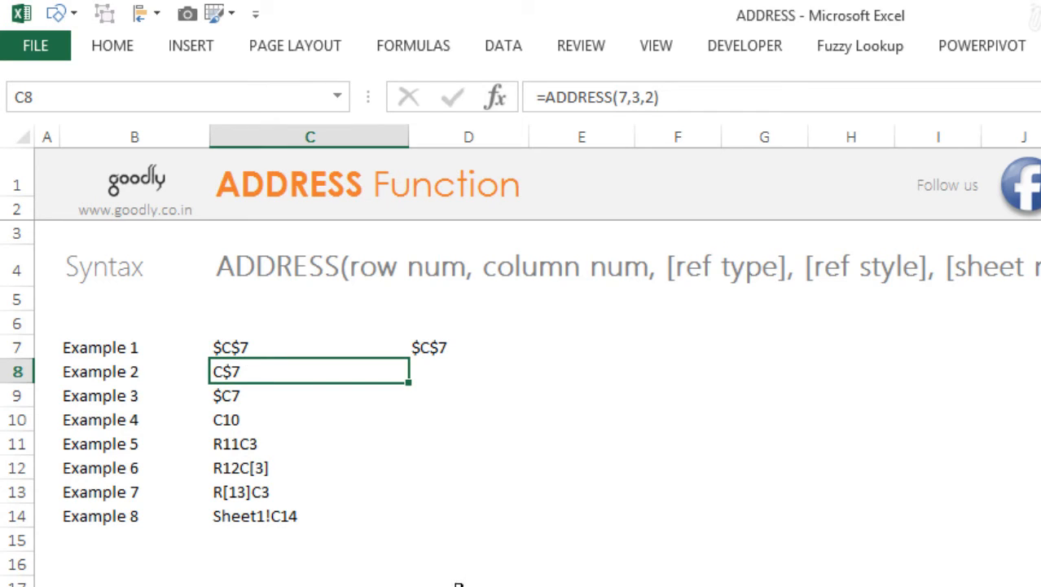
Change Example 2's abs_num argument to 2 so C8 returns C$7.
double_click(308, 372)
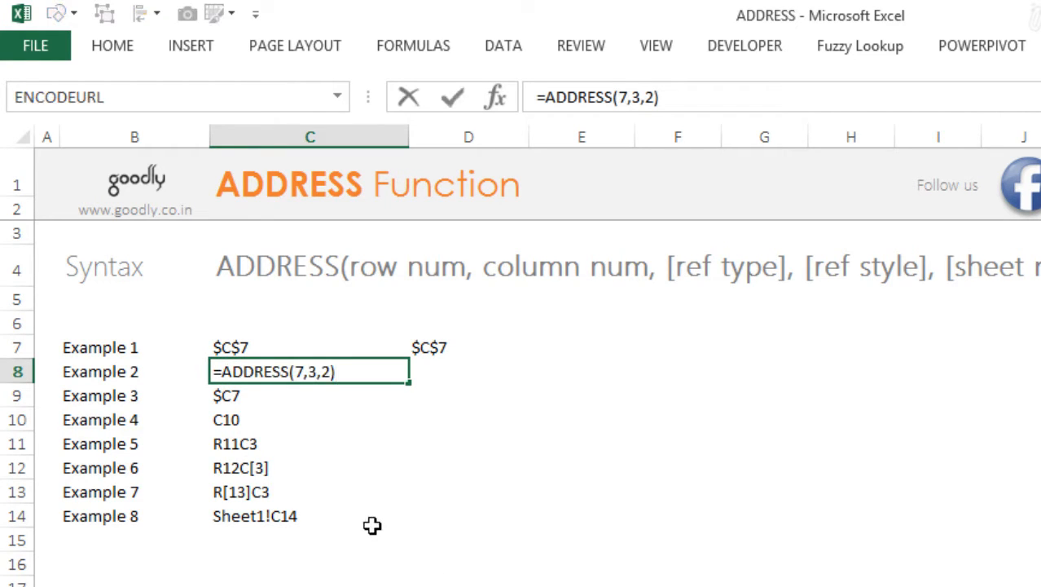
key(backspace)
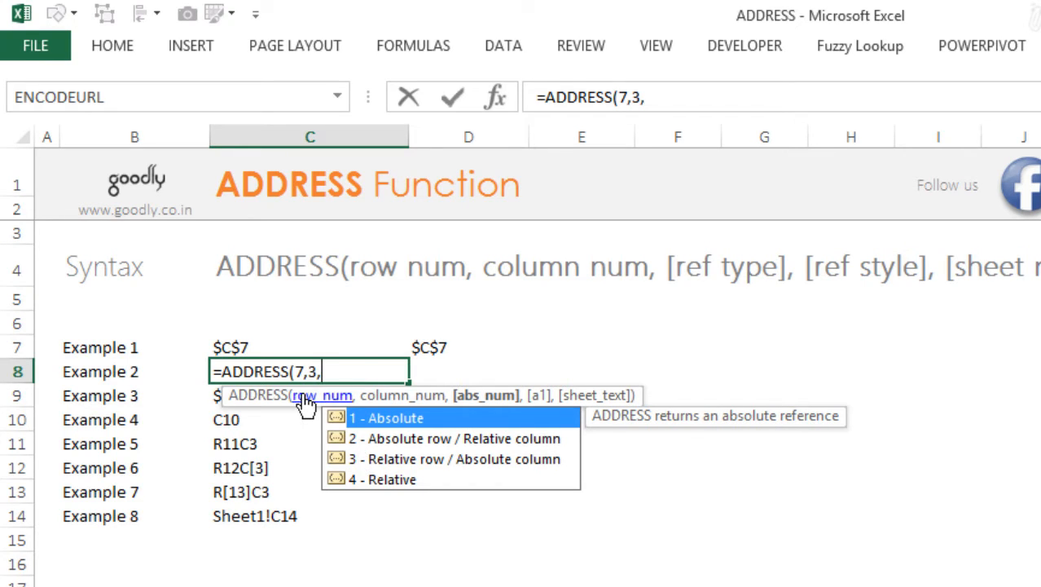
mouse_move(492, 406)
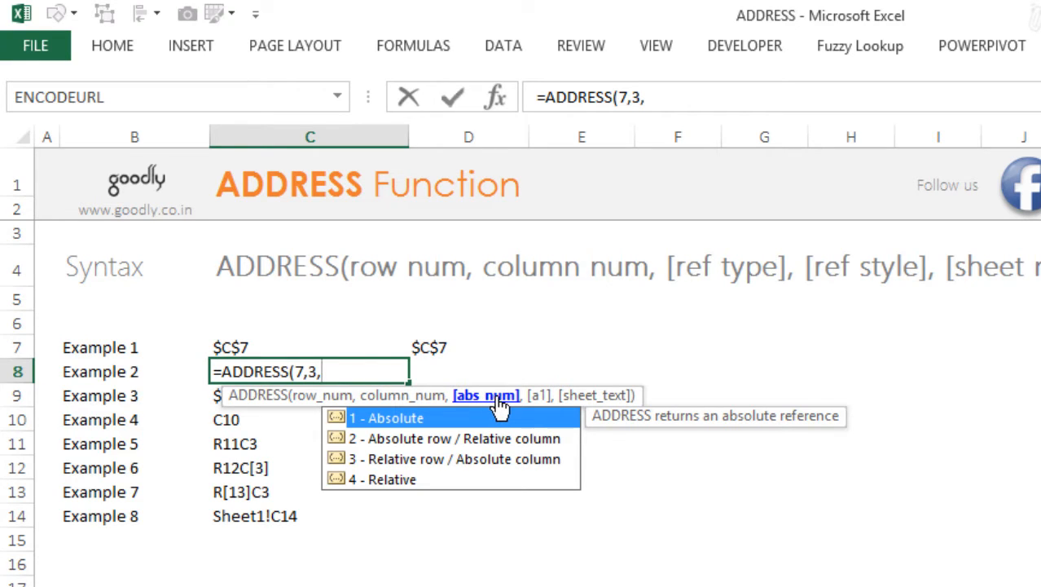
mouse_move(351, 417)
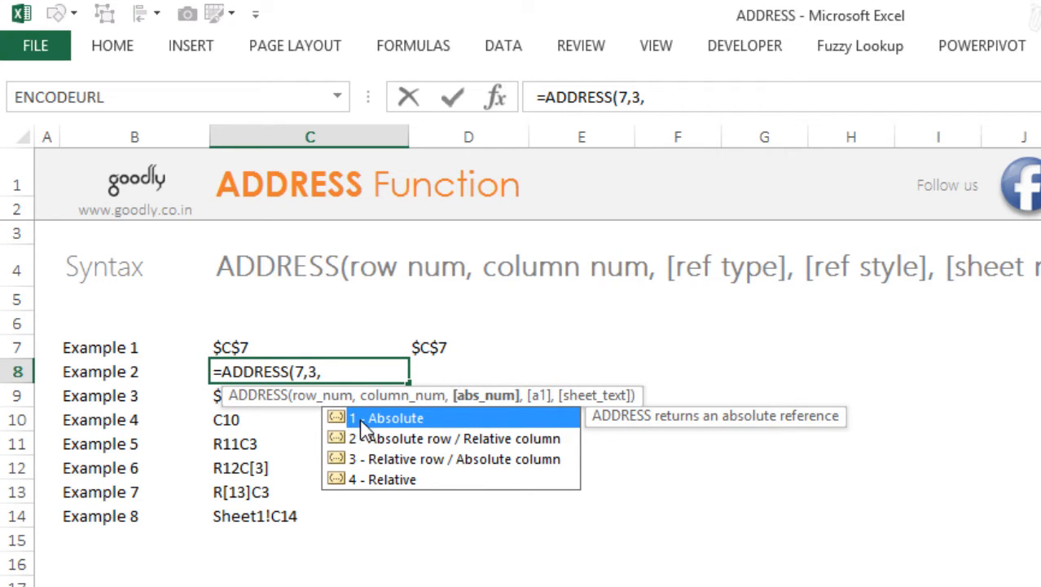
mouse_move(359, 453)
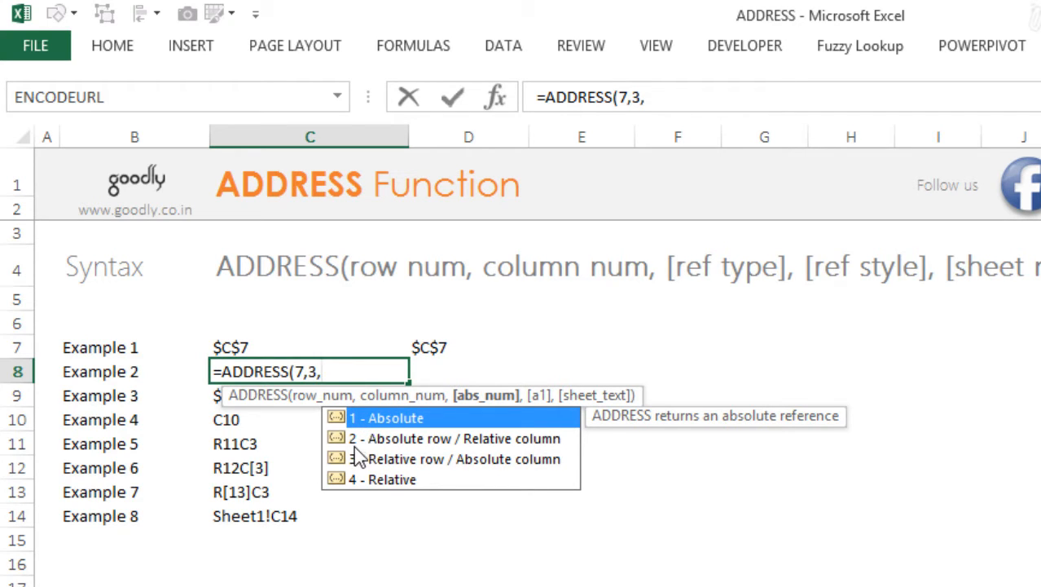
mouse_move(375, 453)
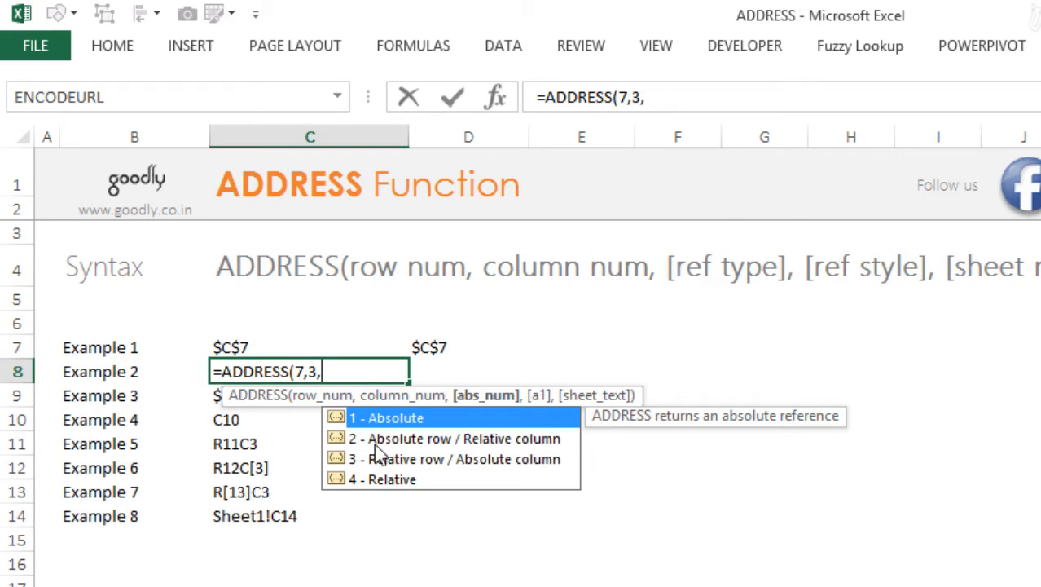
mouse_move(440, 453)
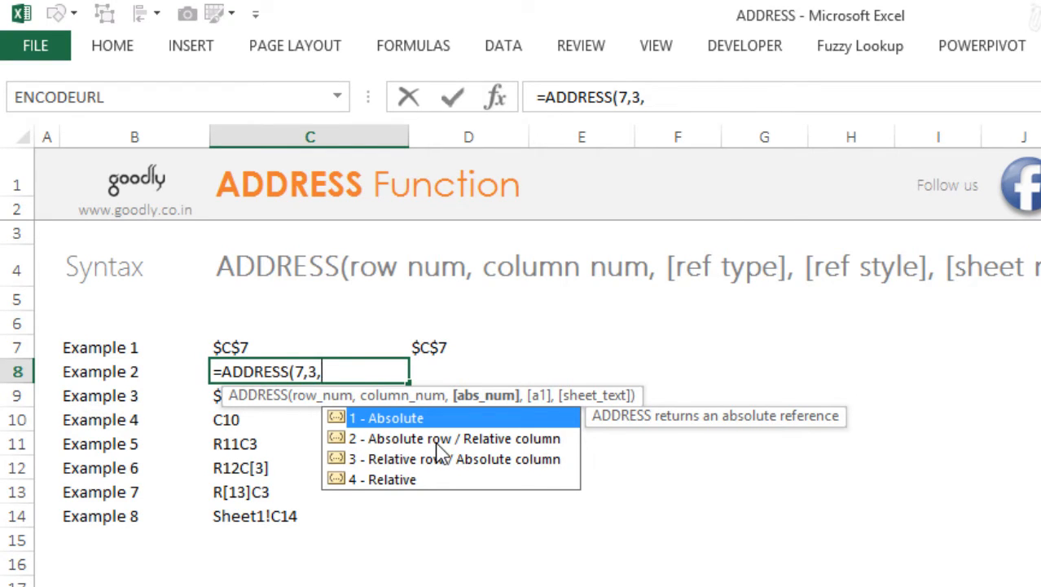
text(2)
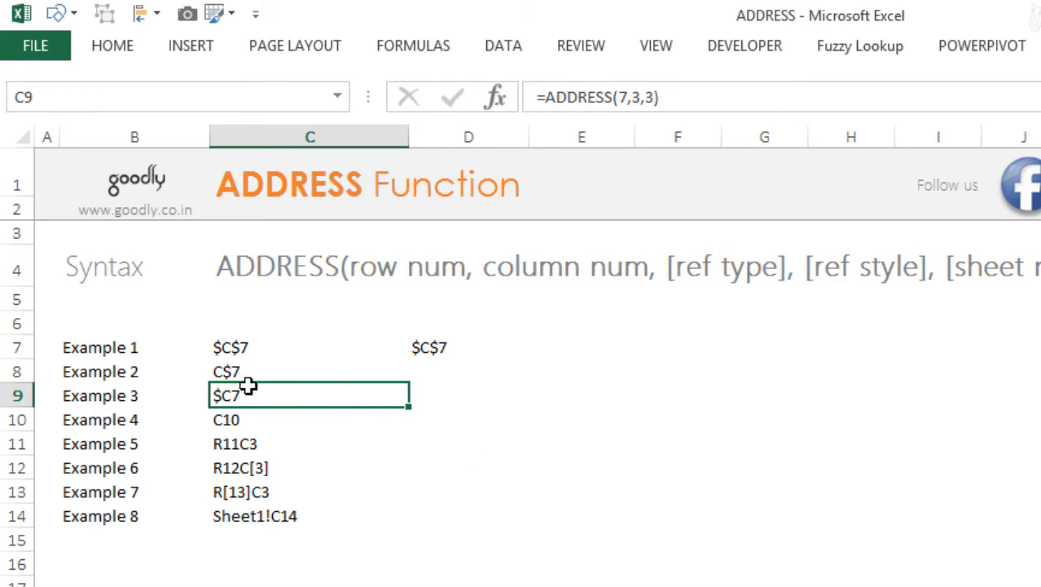
mouse_move(602, 535)
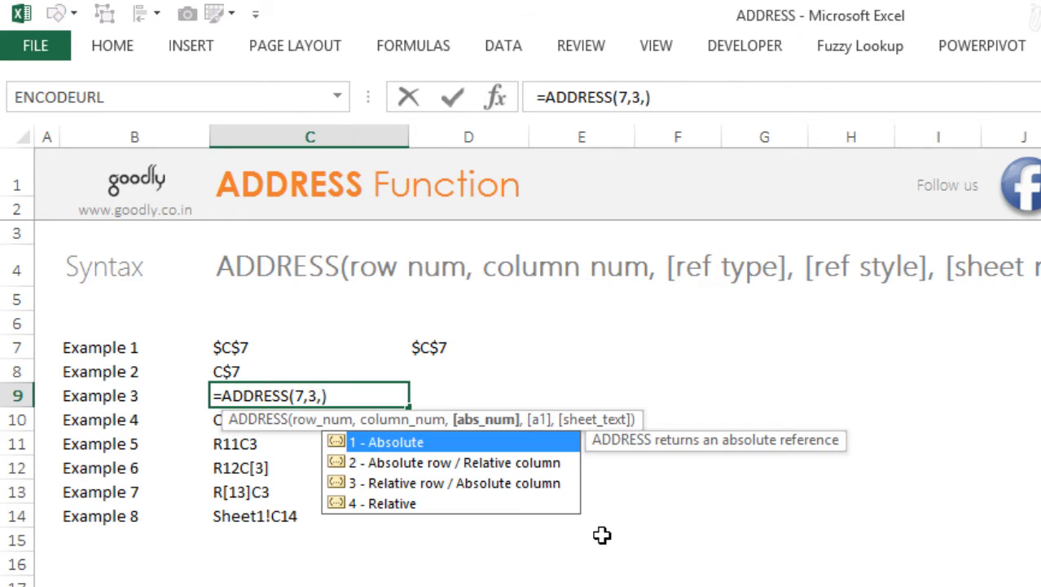
mouse_move(355, 497)
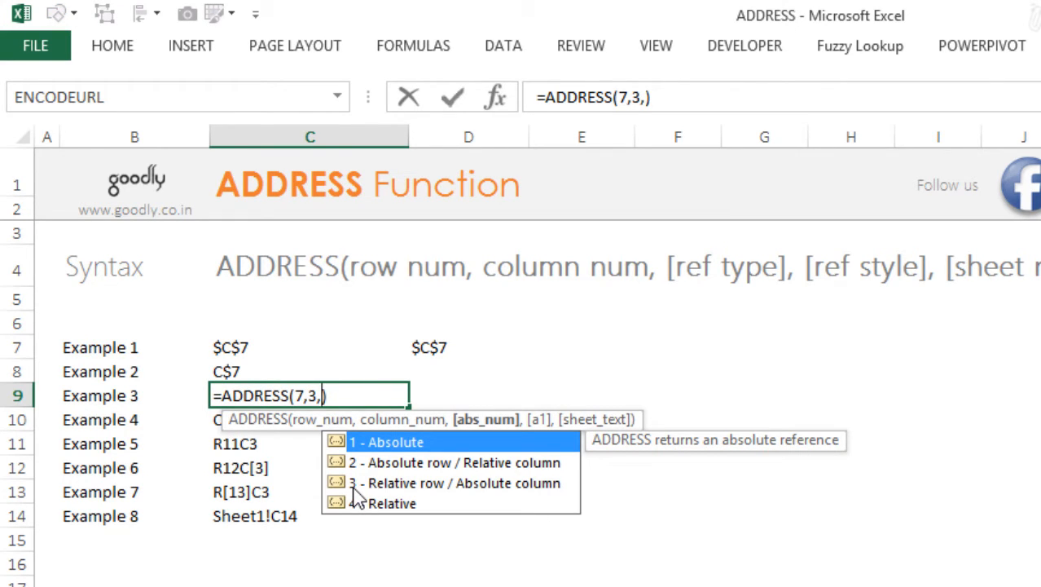
Finish C9 with abs_num 3 returning $C7 and confirm =ADDRESS(10,3,4) in C10 returning C10.
text(3,4))
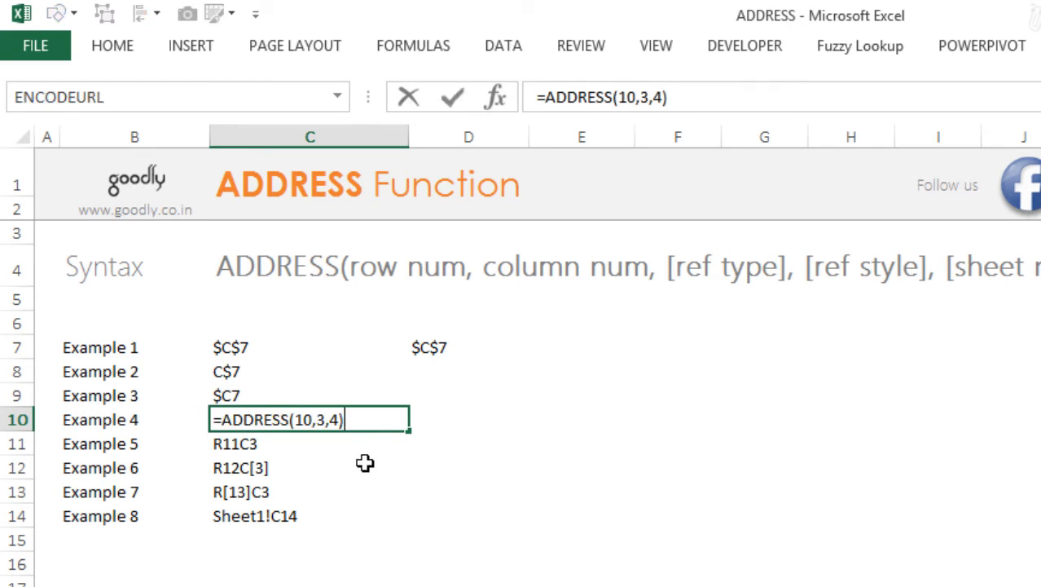
mouse_move(407, 471)
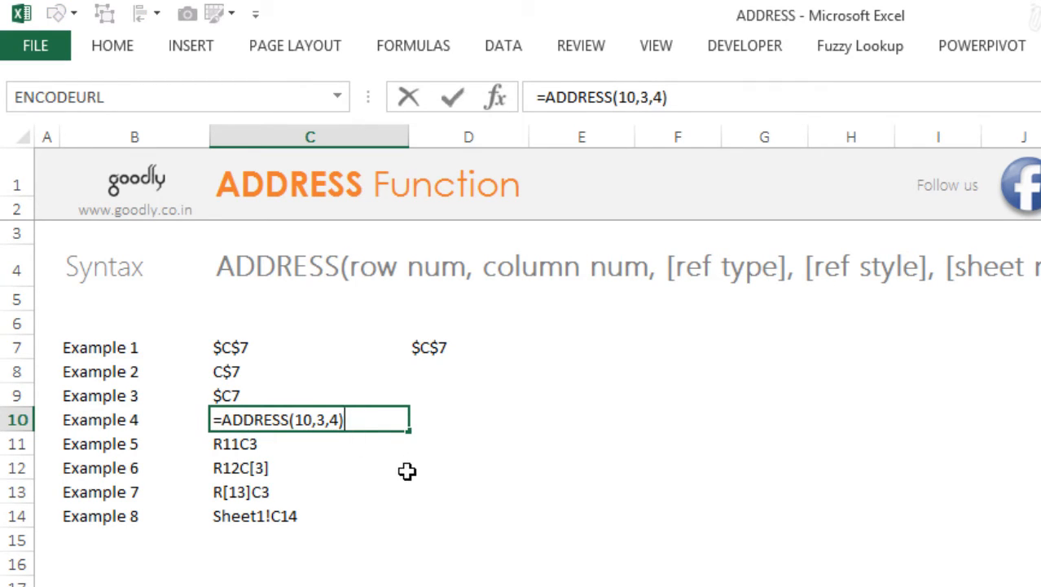
key(Return)
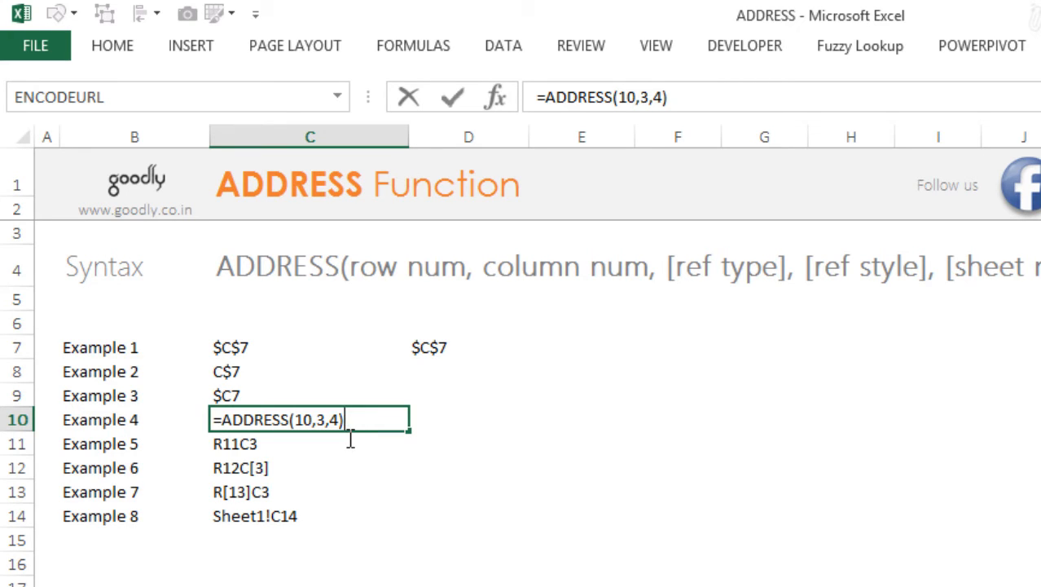
key(Return)
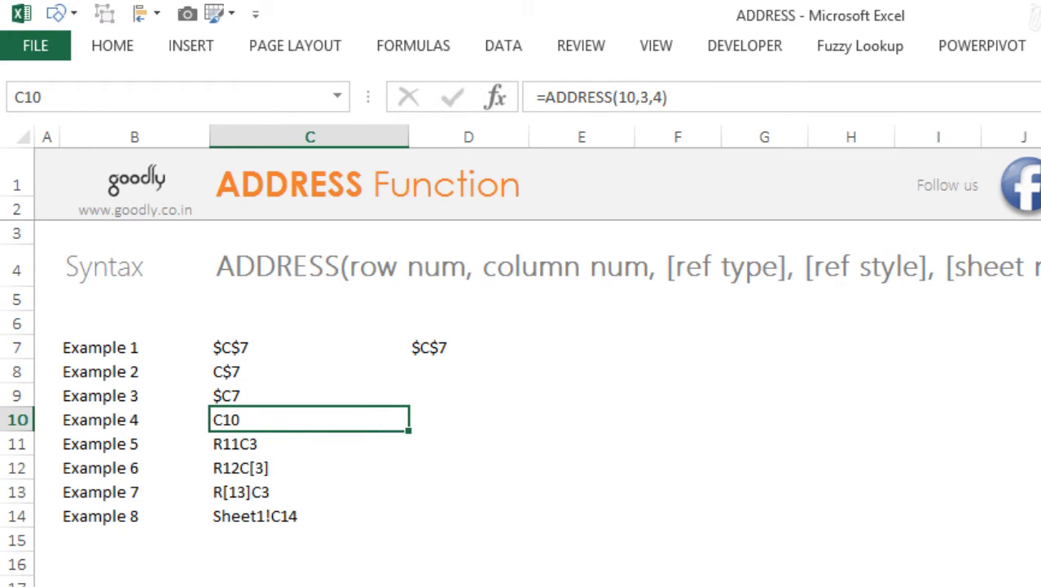
Set Example 5's a1 argument to 0 so =ADDRESS(11,3,1,0) returns R11C3.
click(310, 443)
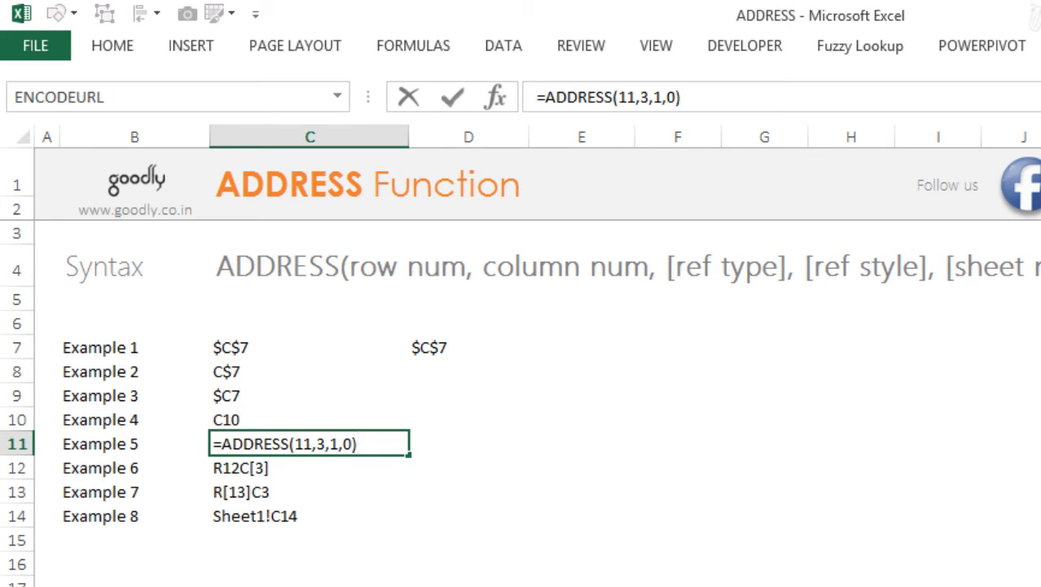
key(Backspace)
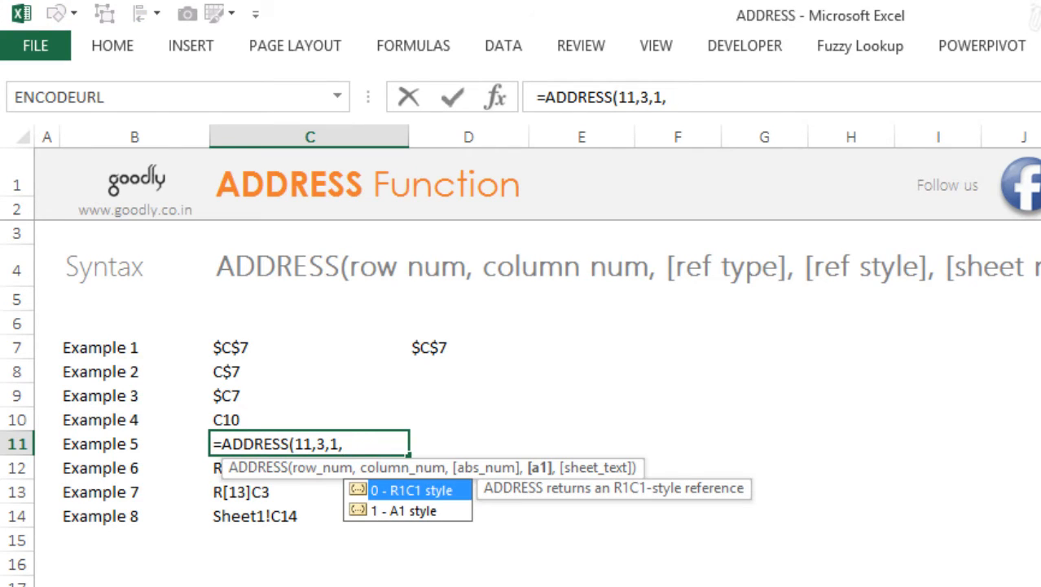
mouse_move(558, 479)
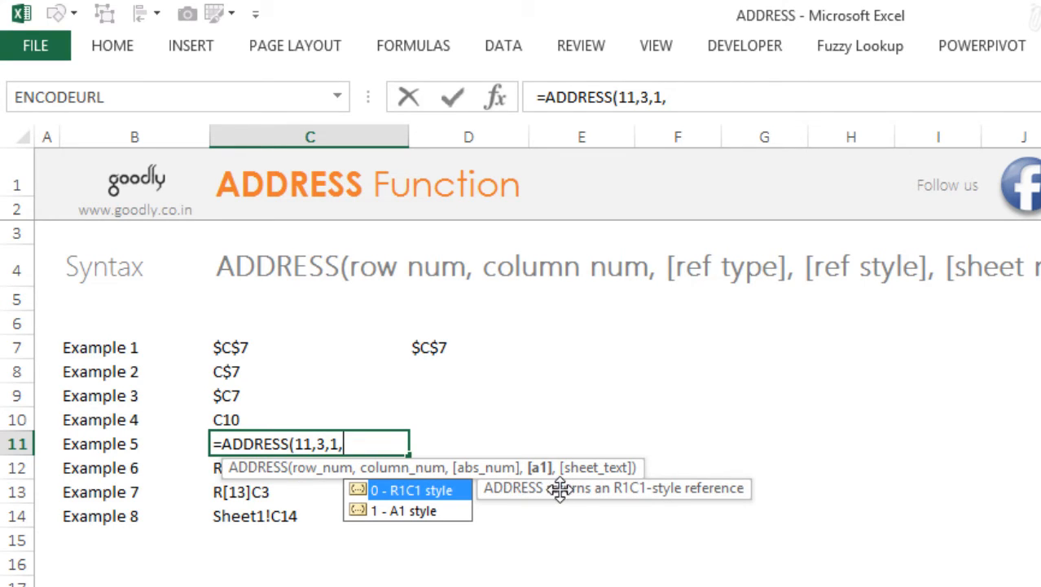
mouse_move(557, 485)
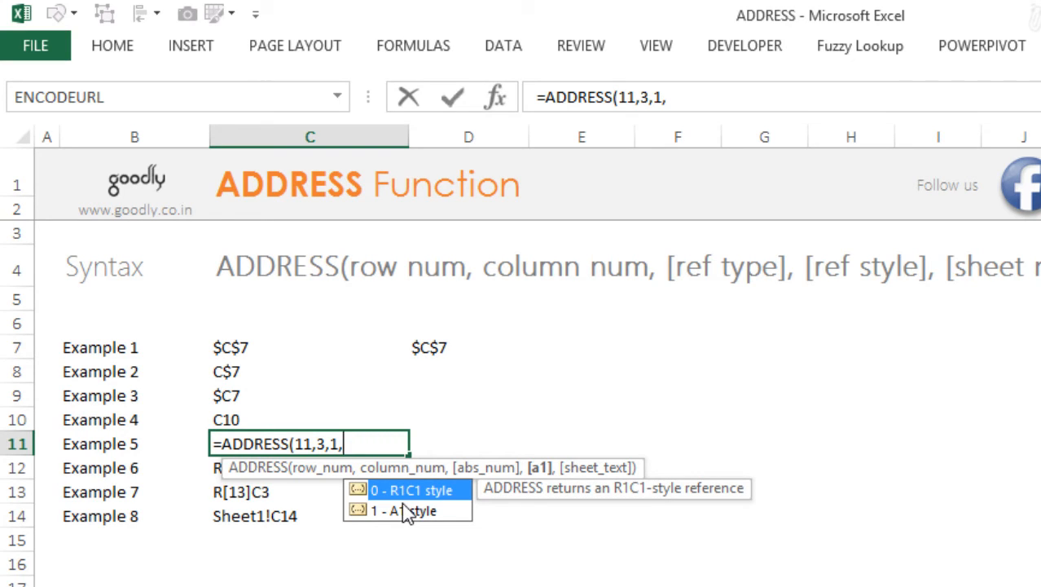
mouse_move(378, 489)
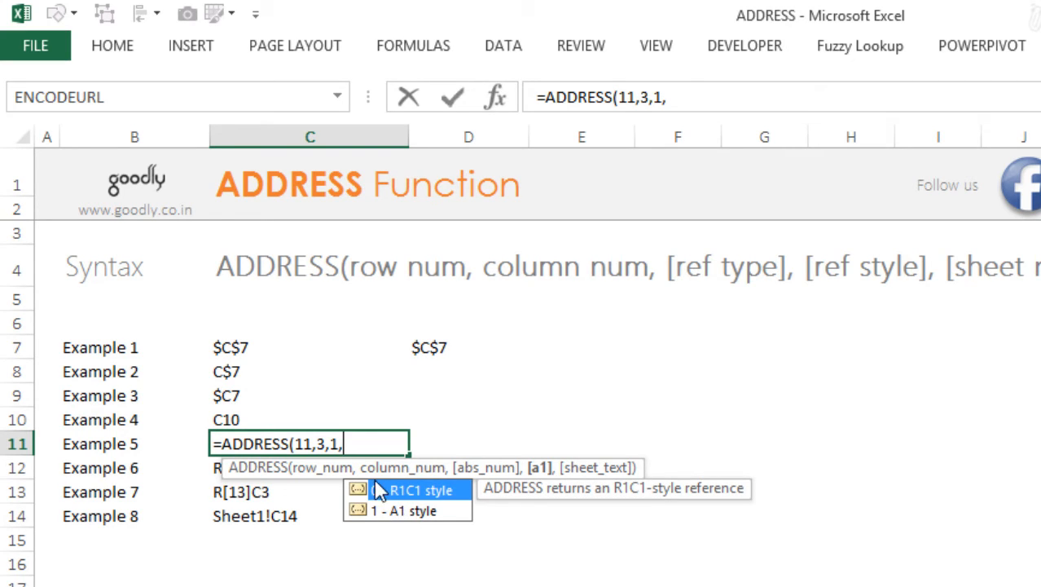
mouse_move(424, 508)
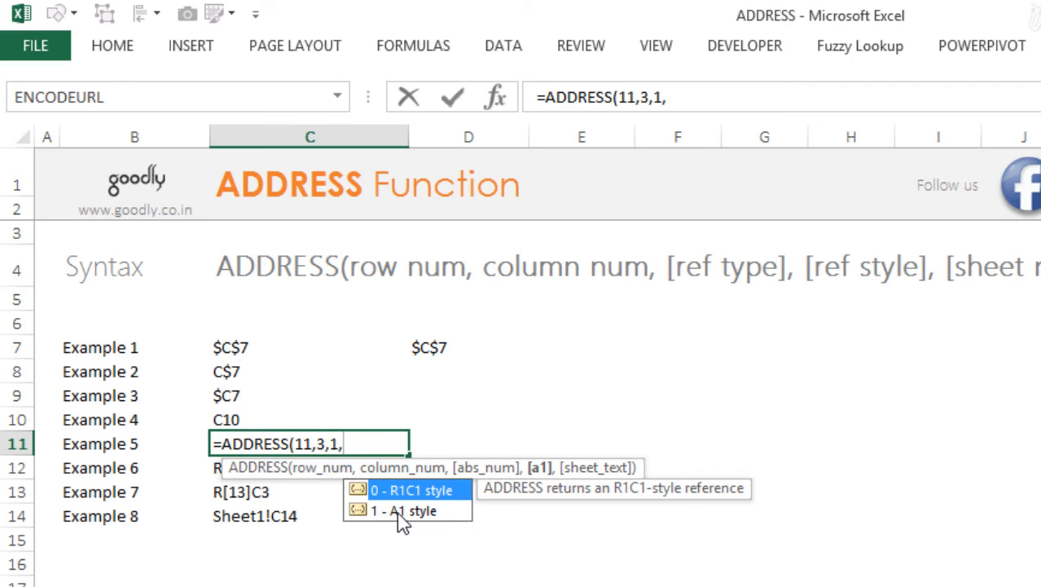
text(0)
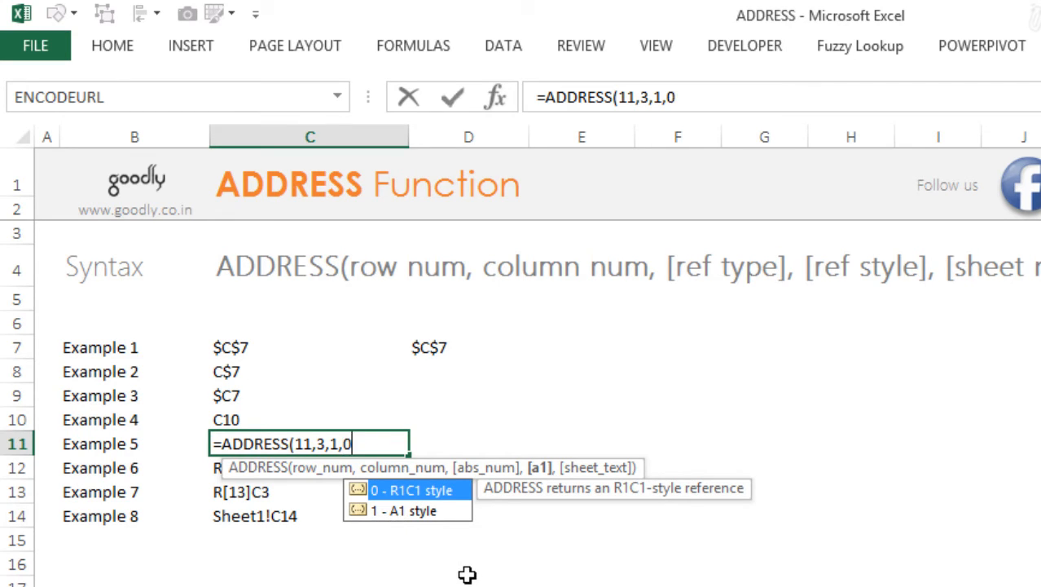
text())
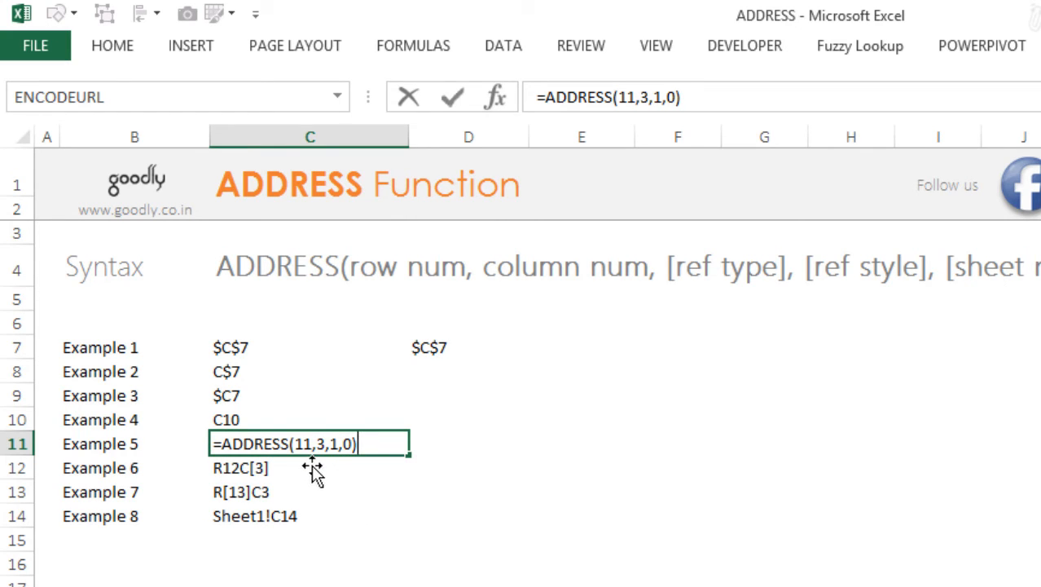
mouse_move(334, 466)
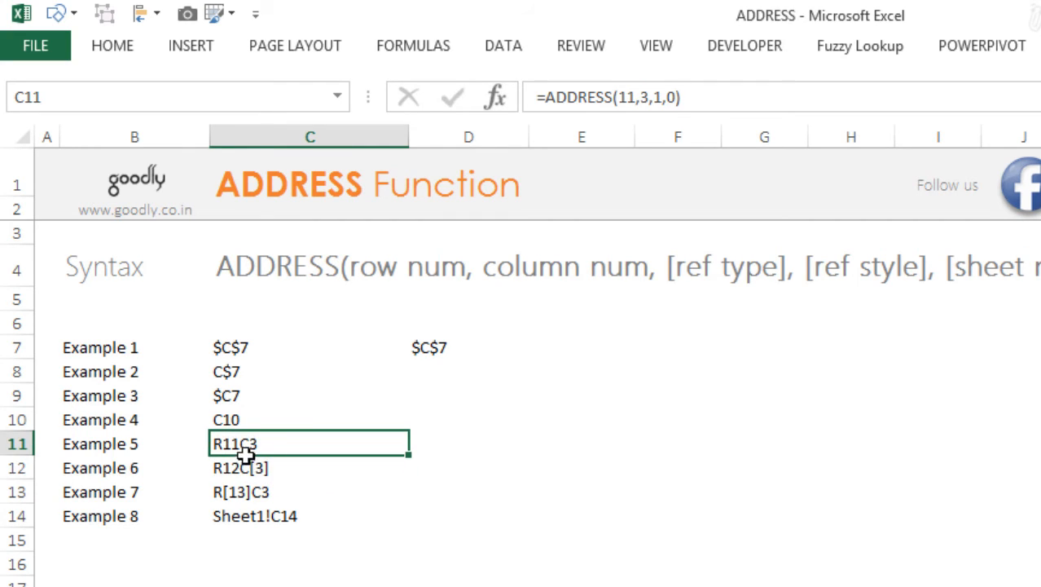
Leave Example 5 and reopen C14's formula as =ADDRESS(14,3,4,1,) with the sheet name cleared.
click(580, 564)
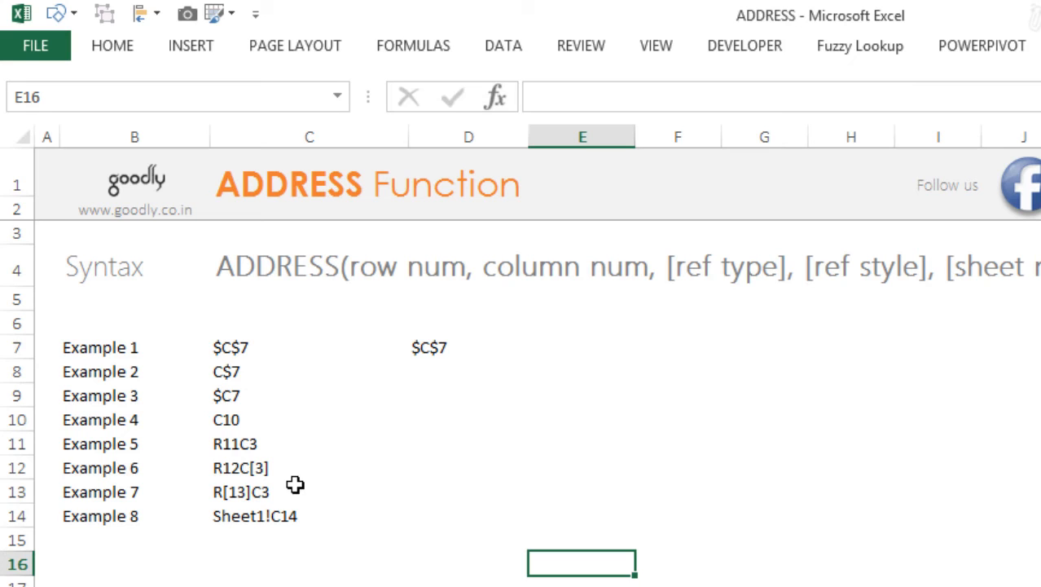
click(241, 467)
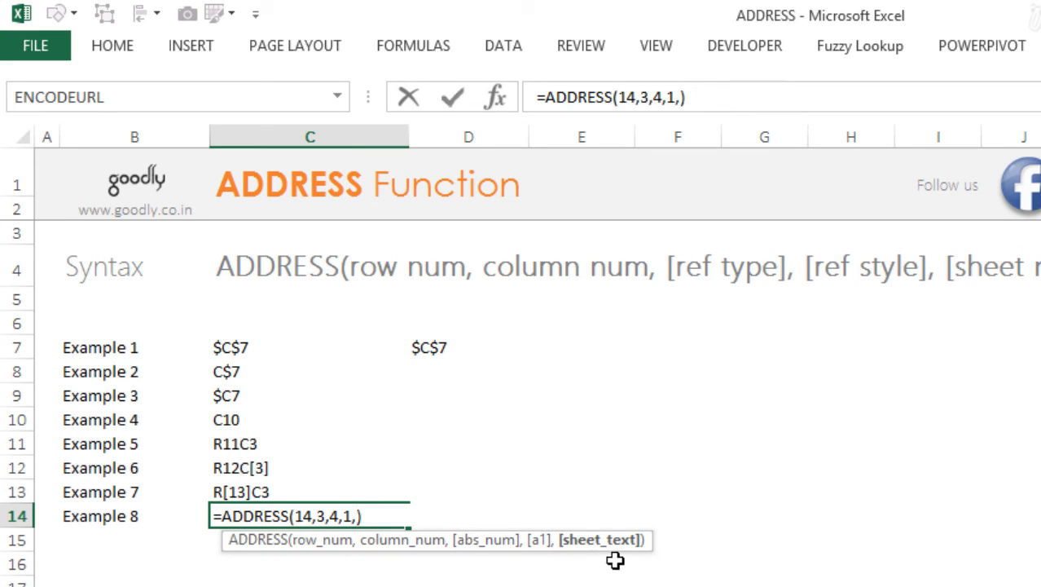
Add "Sheet1" as sheet_text so C14 returns Sheet1!C14, then reconfirm the formula.
text("Sheet1"))
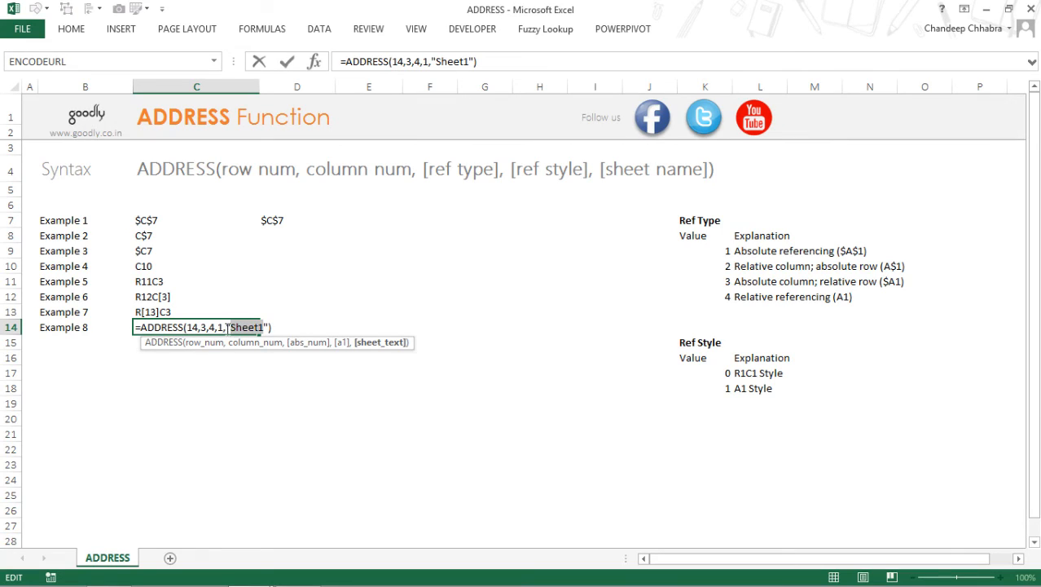
key(Return)
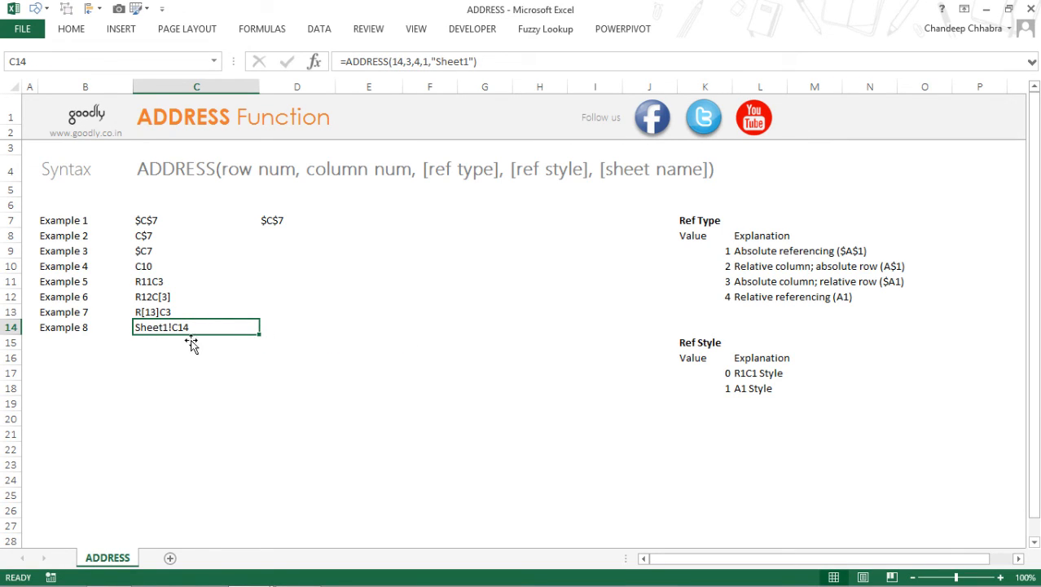
double_click(195, 326)
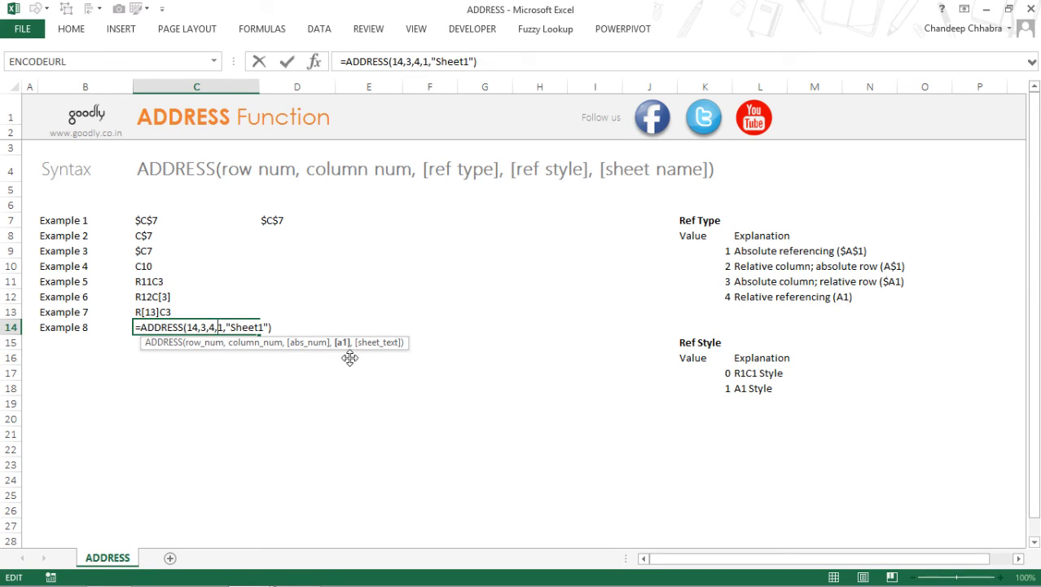
mouse_move(392, 362)
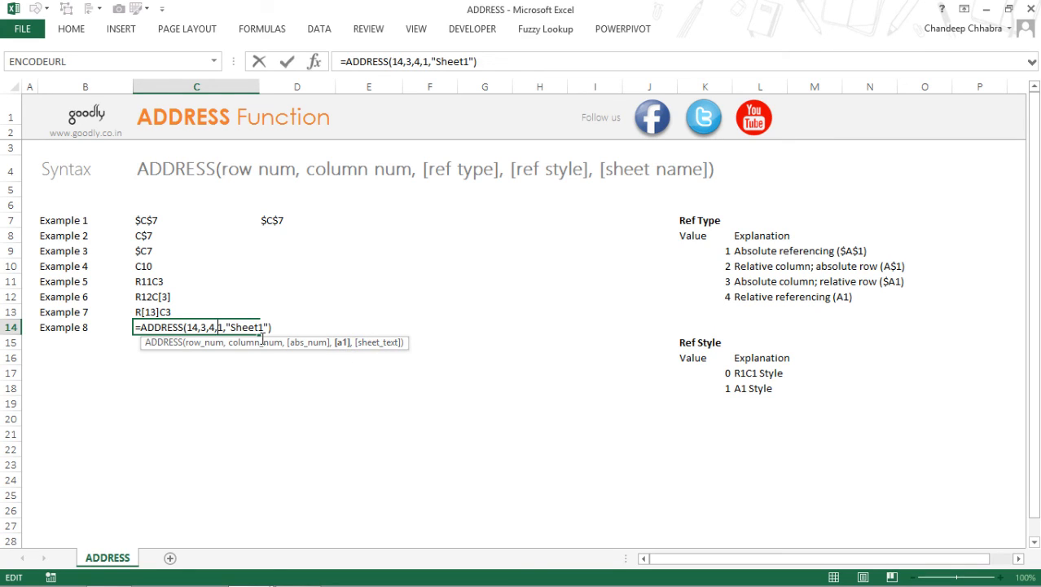
key(Return)
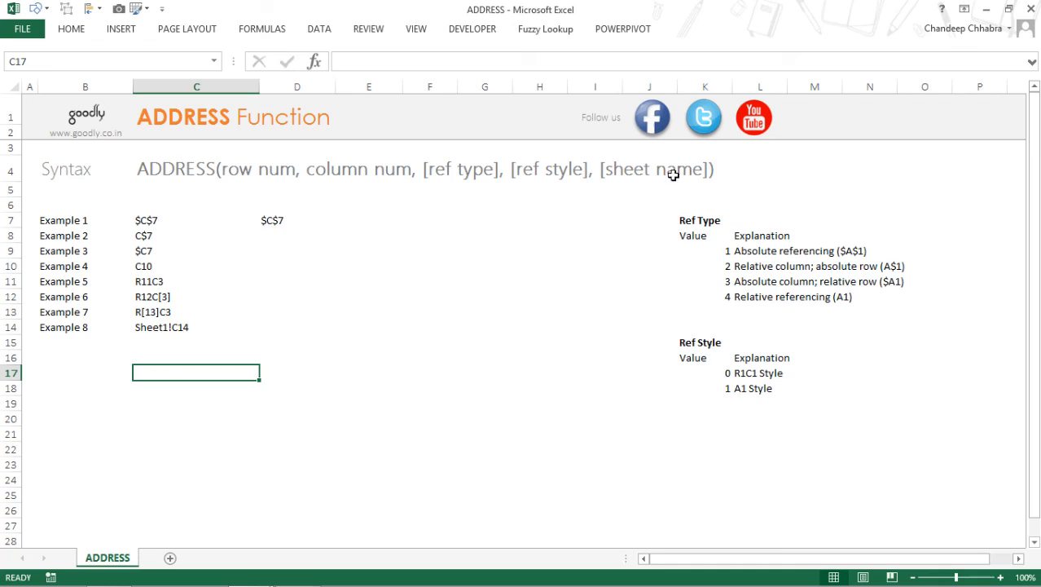
mouse_move(114, 156)
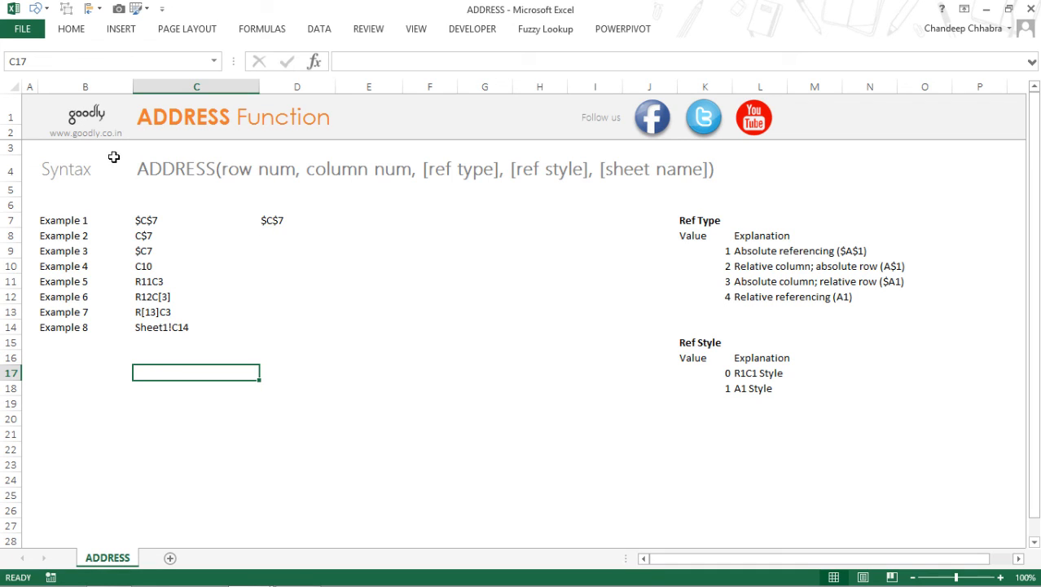